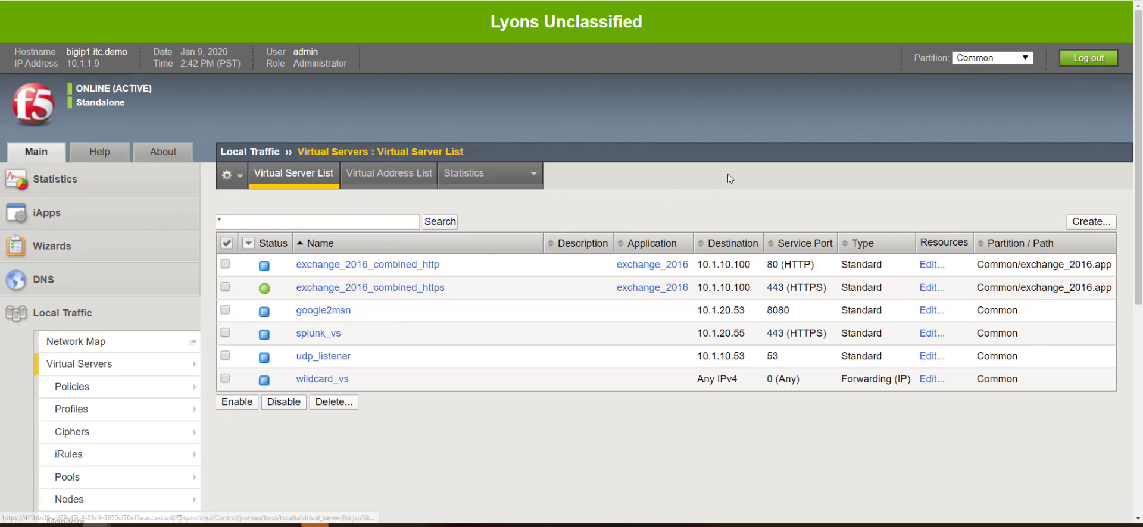
pyautogui.moveTo(457, 434)
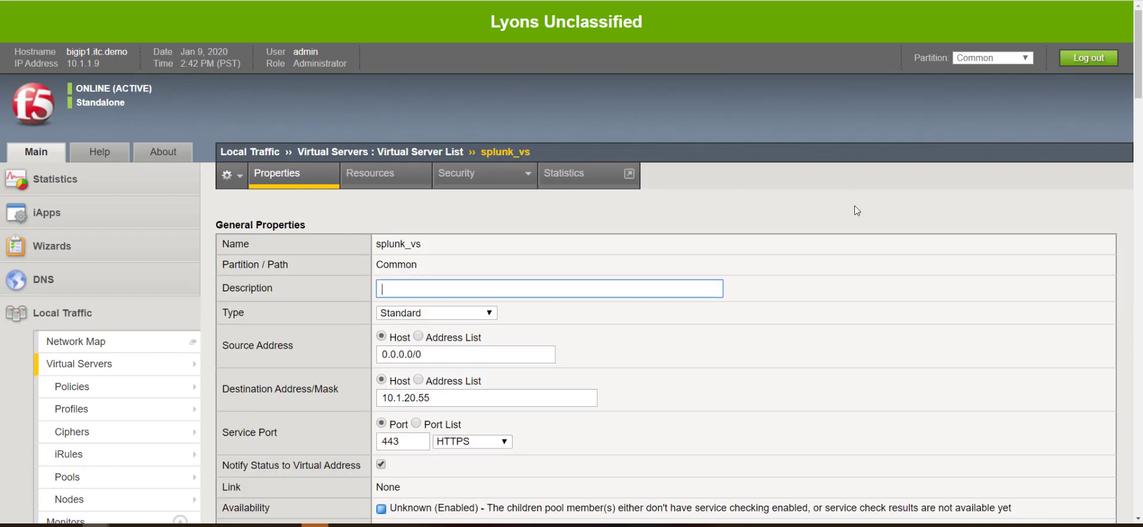
# Review splunk_vs's SSL Profile (Client) setting, confirming clientssl is in the Selected list.
pyautogui.scroll(-3)
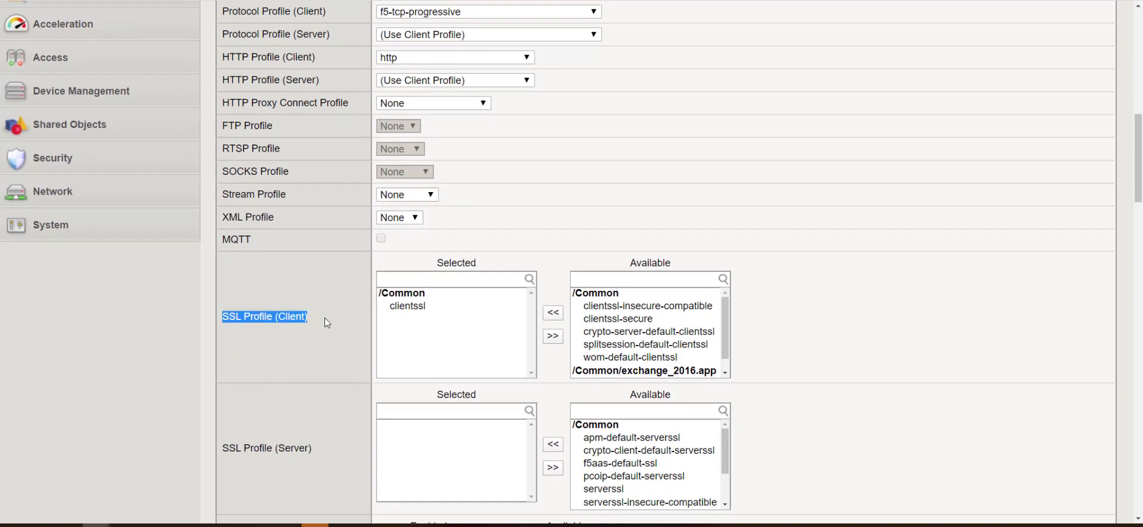
pyautogui.scroll(3)
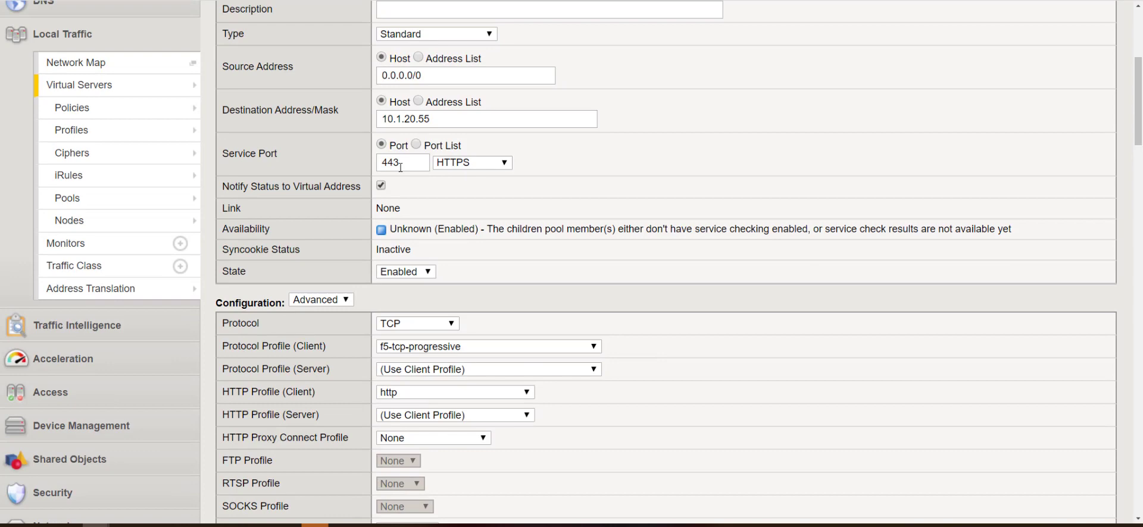
pyautogui.moveTo(346, 166)
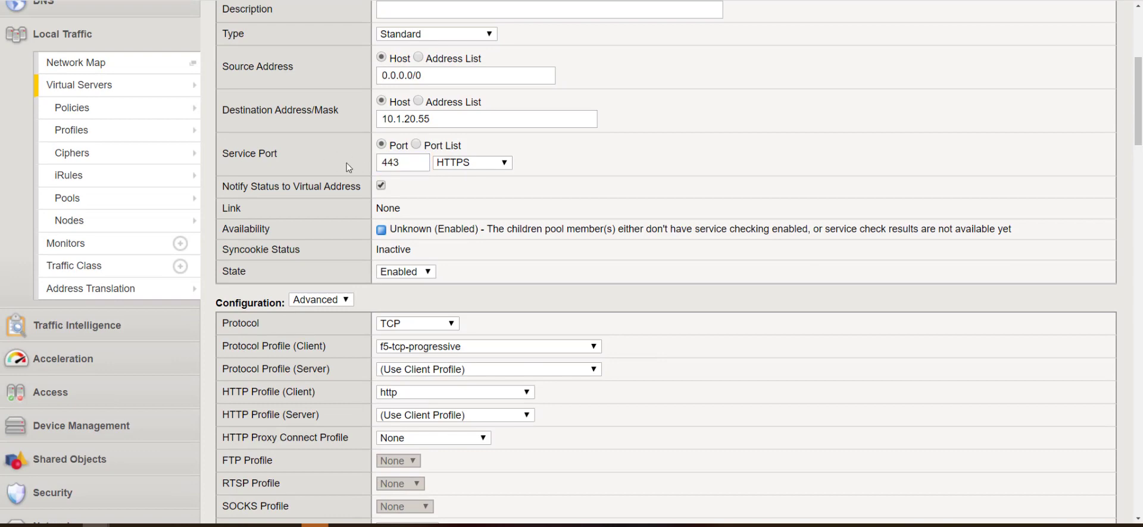
pyautogui.moveTo(731, 208)
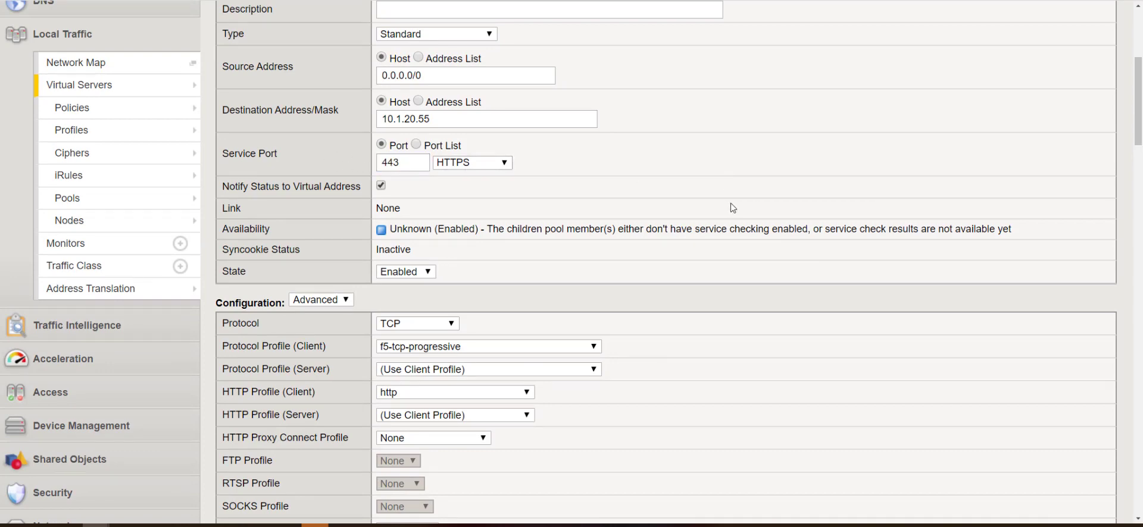
pyautogui.scroll(-3)
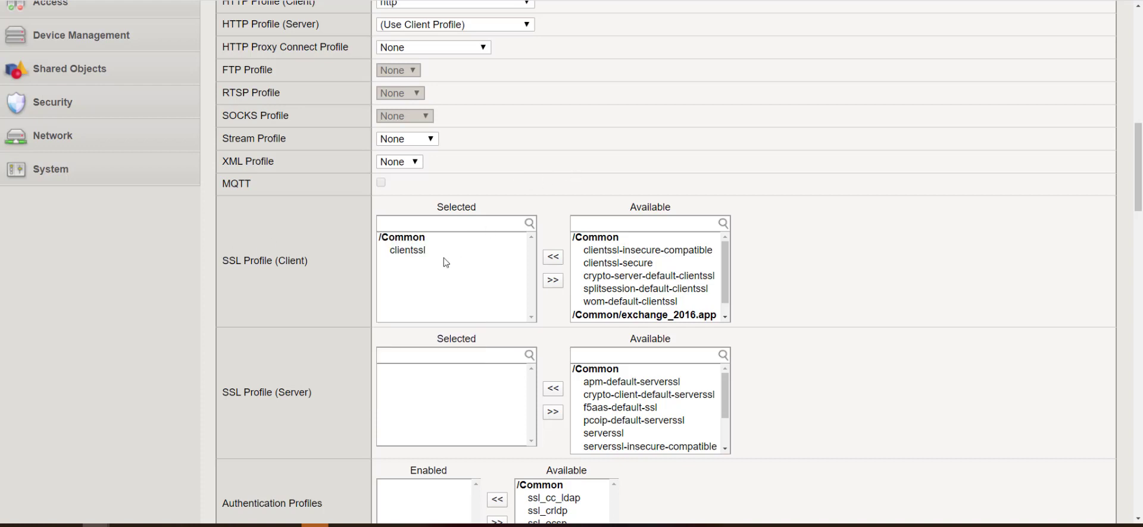
pyautogui.click(407, 250)
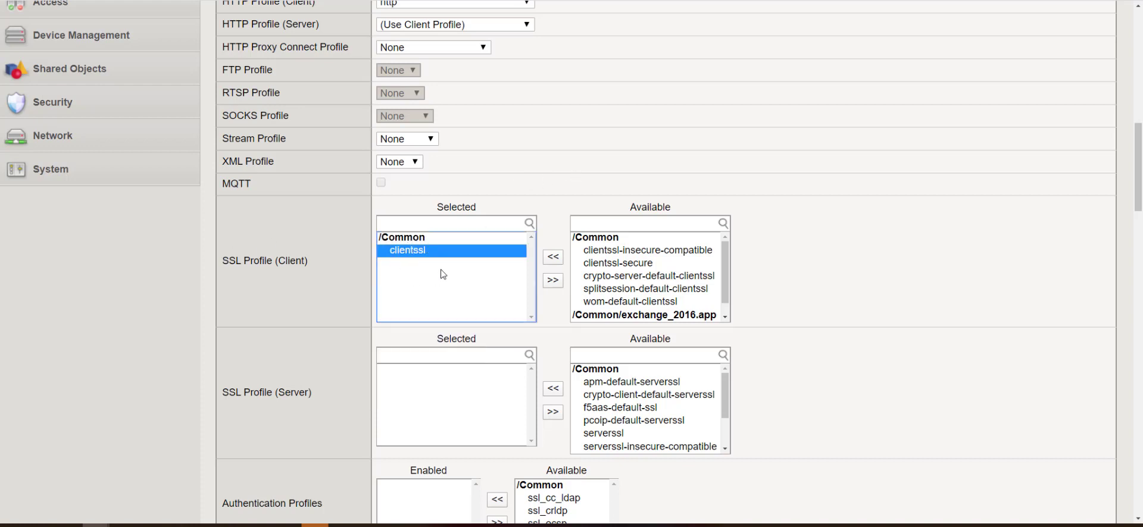
pyautogui.moveTo(426, 268)
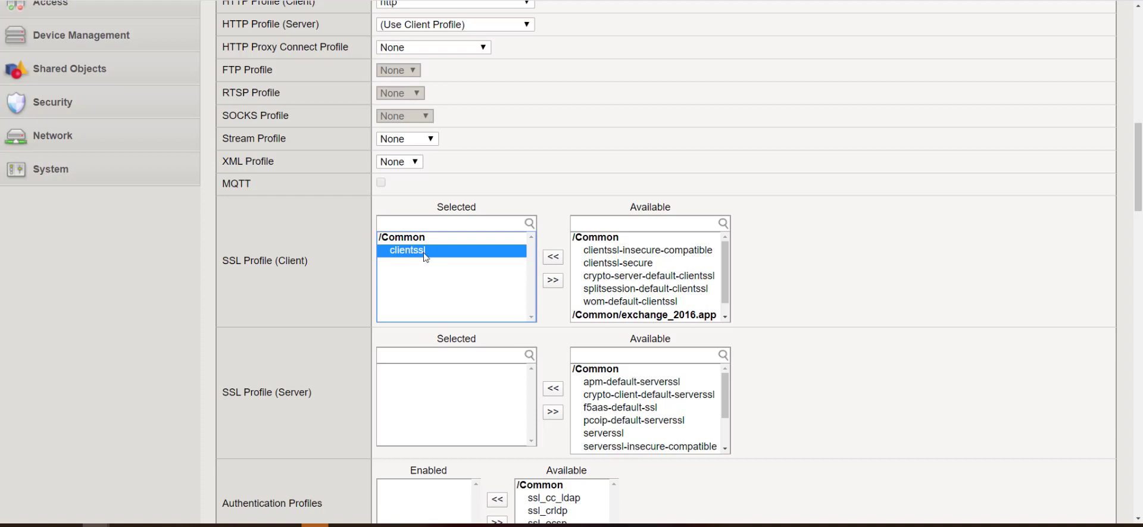
pyautogui.moveTo(440, 286)
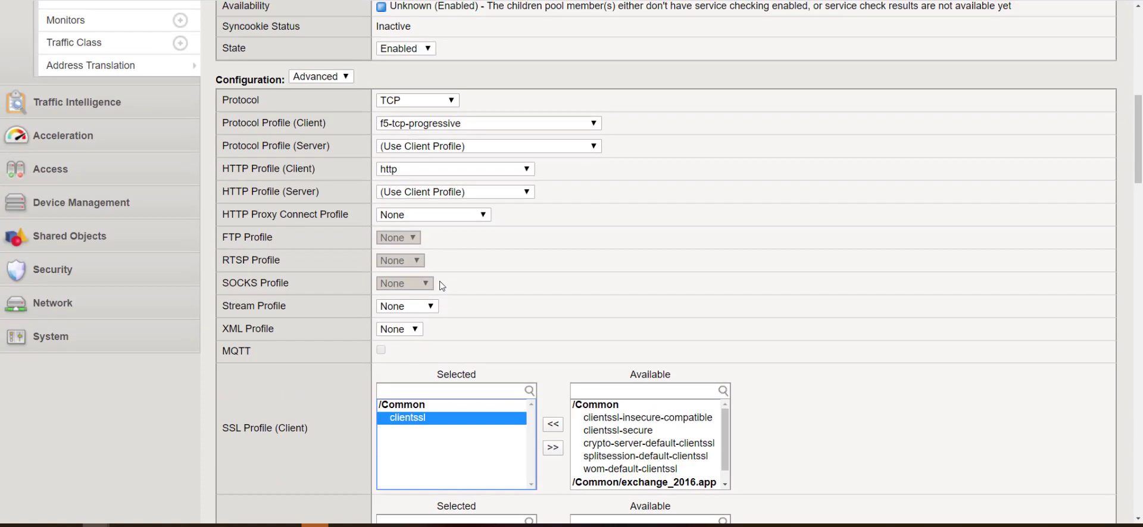
pyautogui.scroll(3)
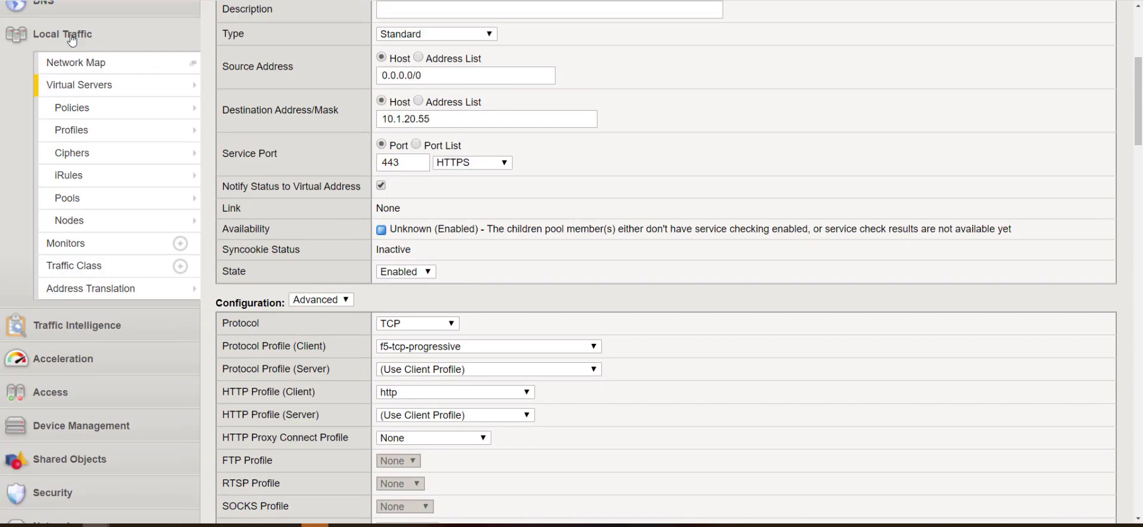
# Create a new client SSL profile named demo_ssl_client under Local Traffic > Profiles > SSL > Client.
pyautogui.click(72, 129)
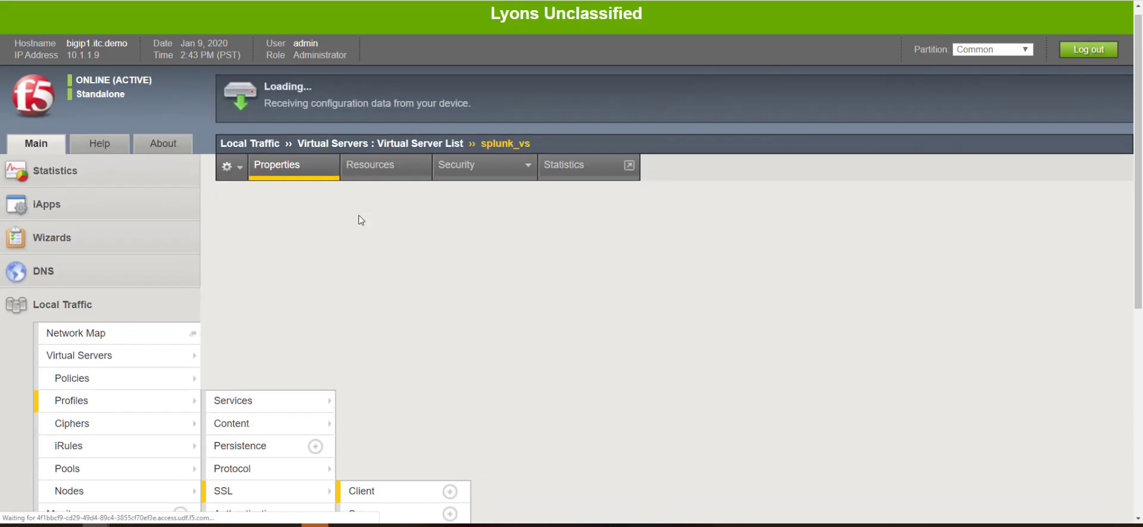
pyautogui.click(361, 492)
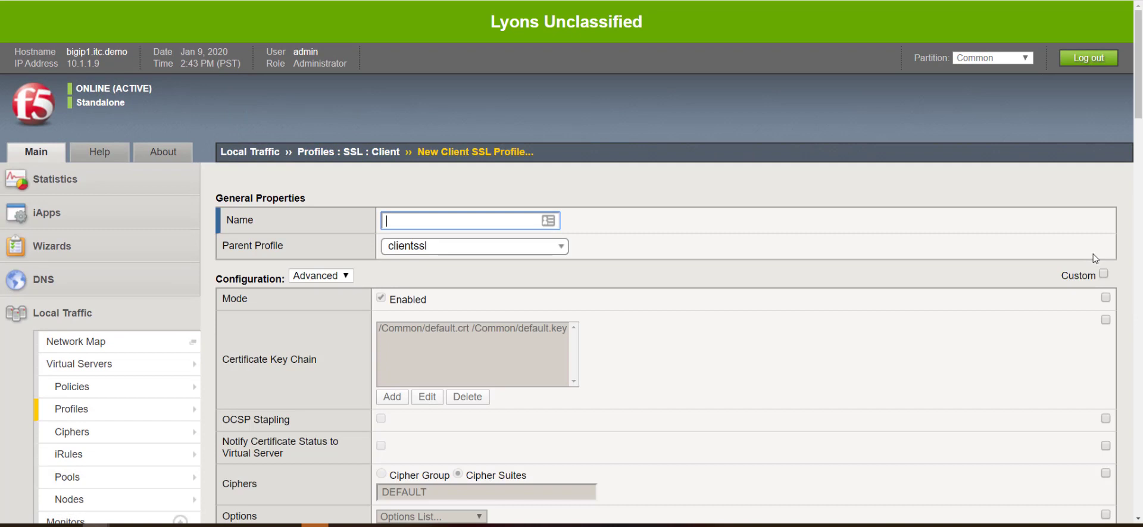
pyautogui.write('demo_ss')
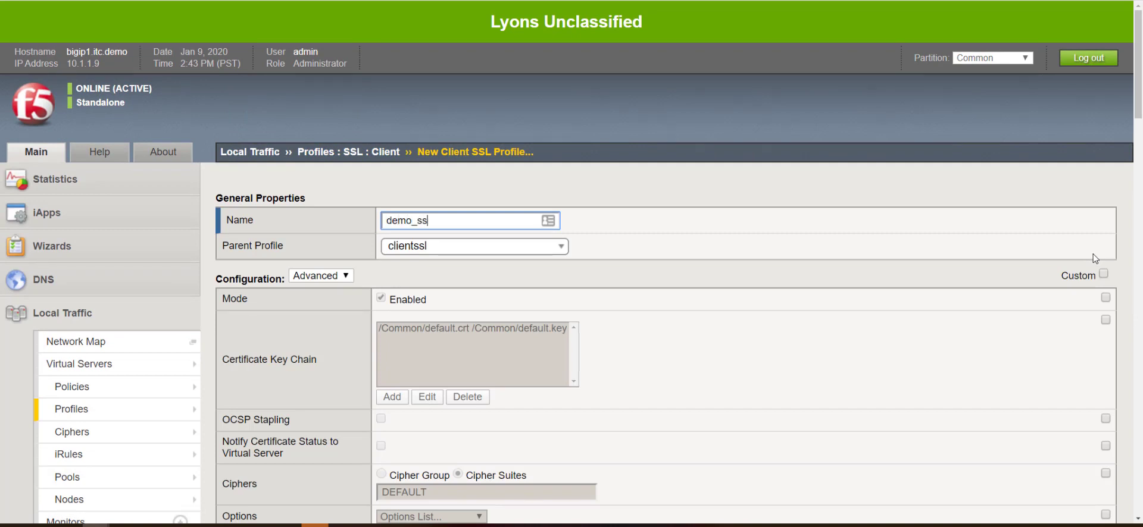
pyautogui.write('l_client')
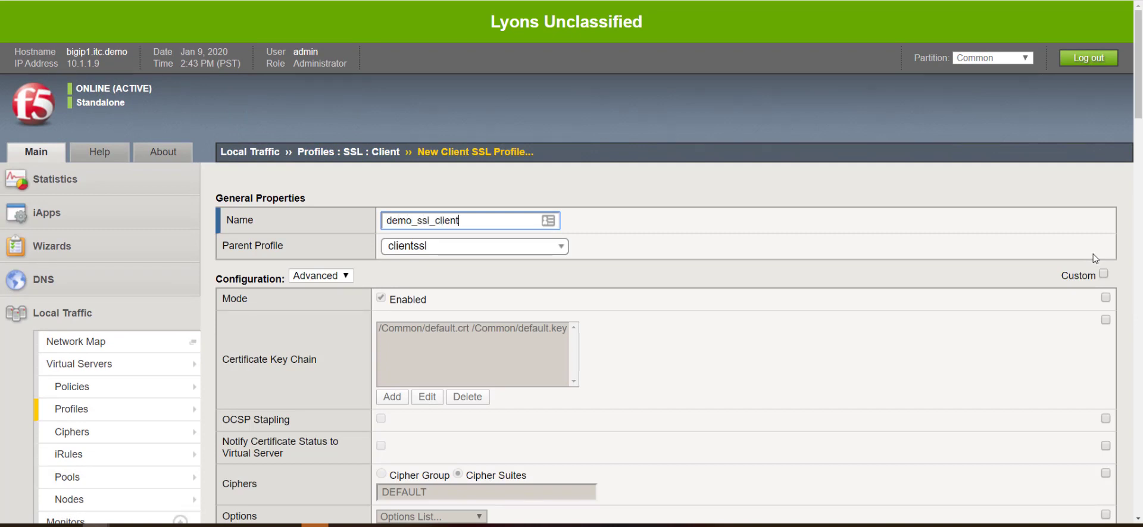
pyautogui.scroll(-3)
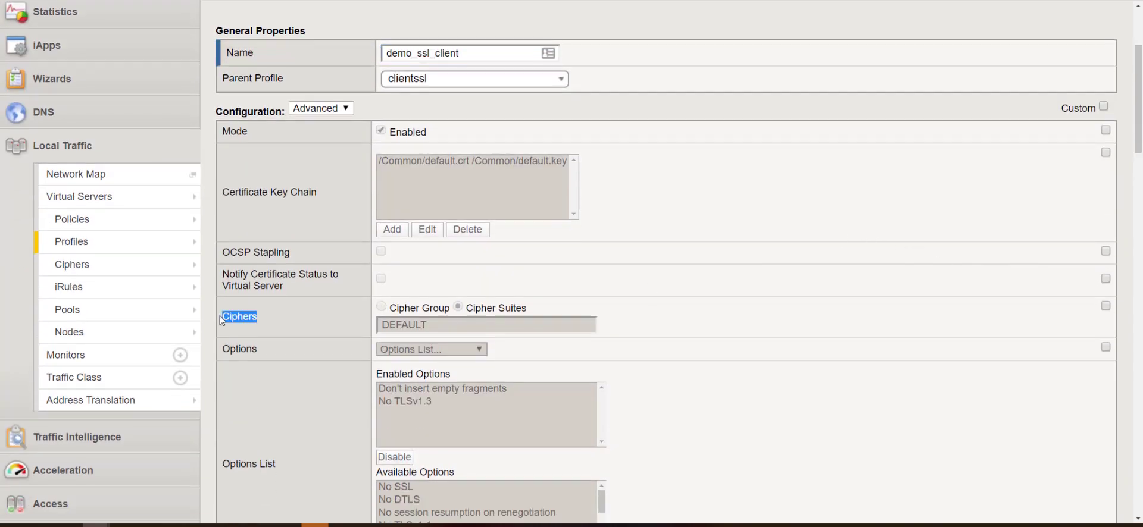
pyautogui.moveTo(1106, 316)
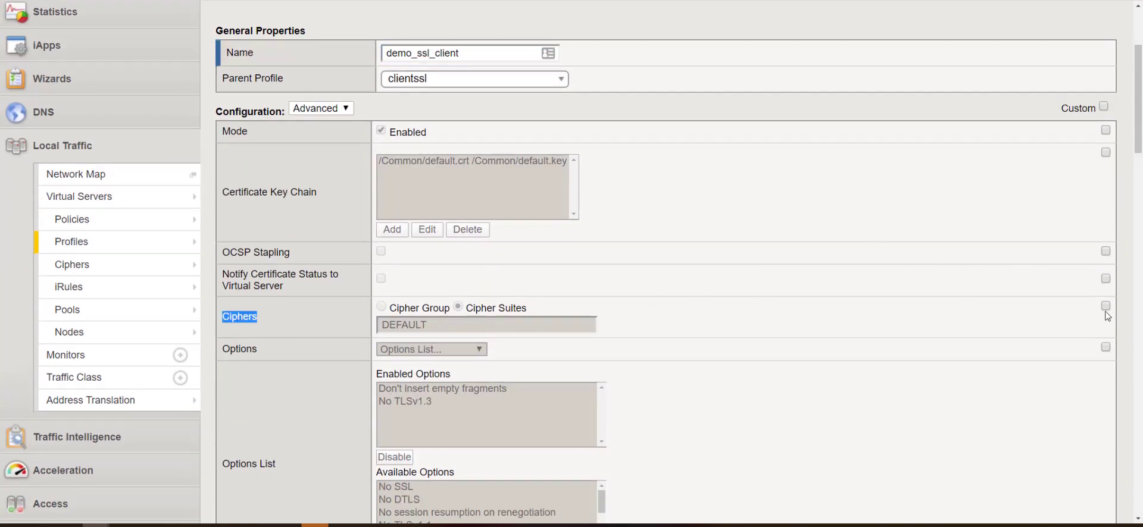
# Enable custom ciphers and enter HIGH:!RSA:!DES:!TLSv1:!SSLv3:!ECDHE-RSA-AES256-CBC-SHA.
pyautogui.click(1104, 306)
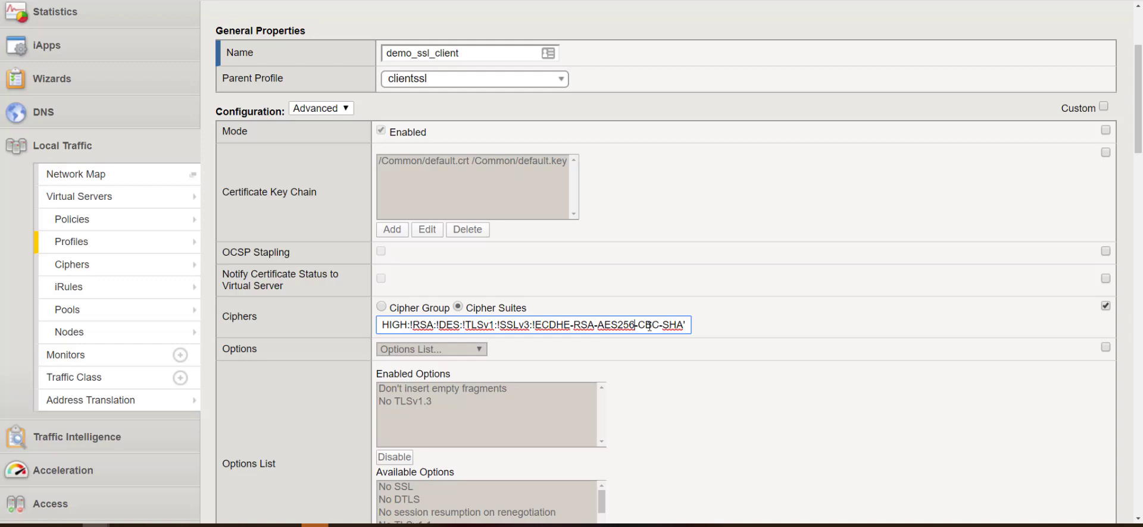
pyautogui.moveTo(714, 337)
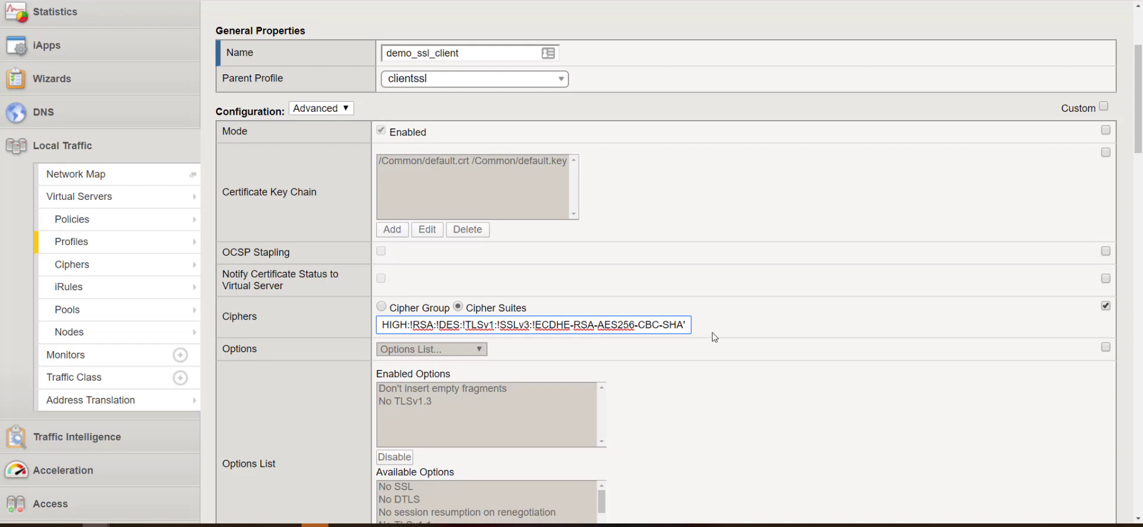
pyautogui.press('Backspace')
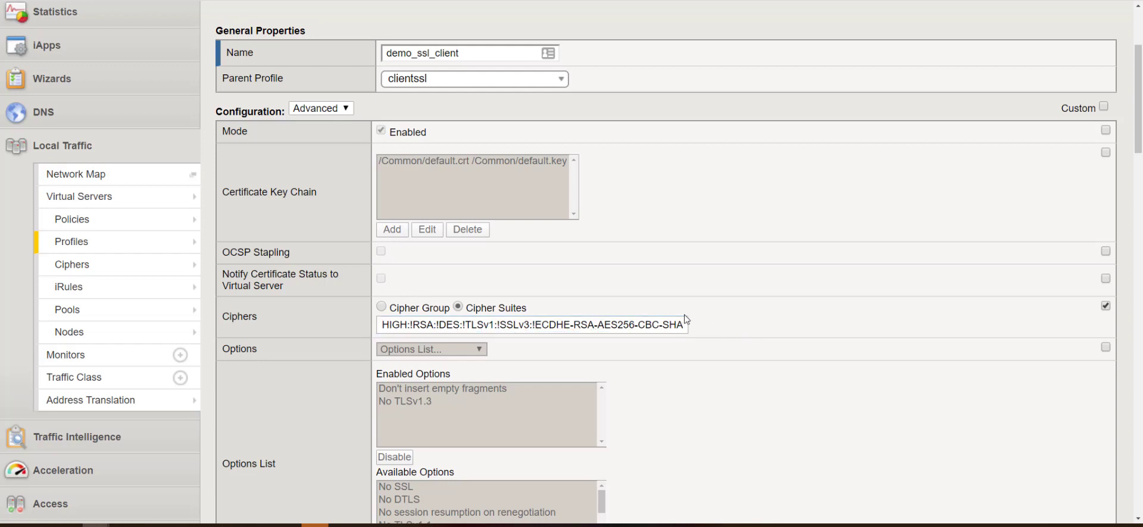
pyautogui.moveTo(594, 390)
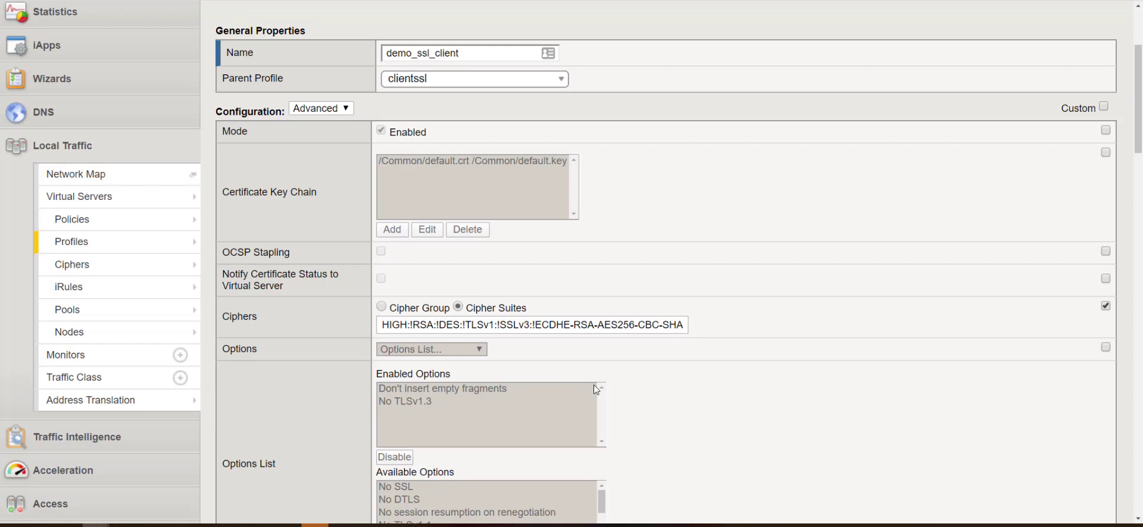
pyautogui.moveTo(608, 391)
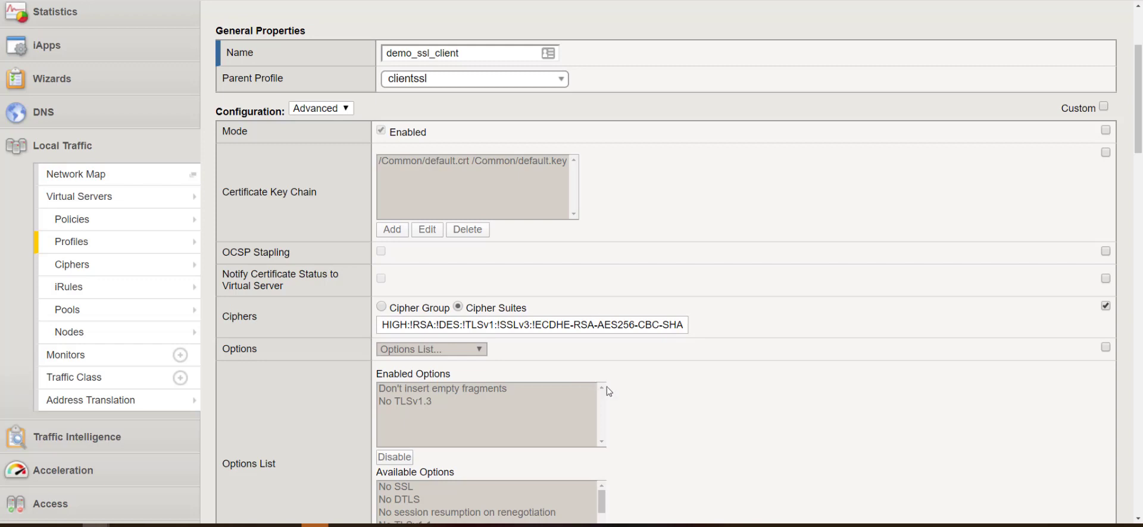
pyautogui.click(488, 414)
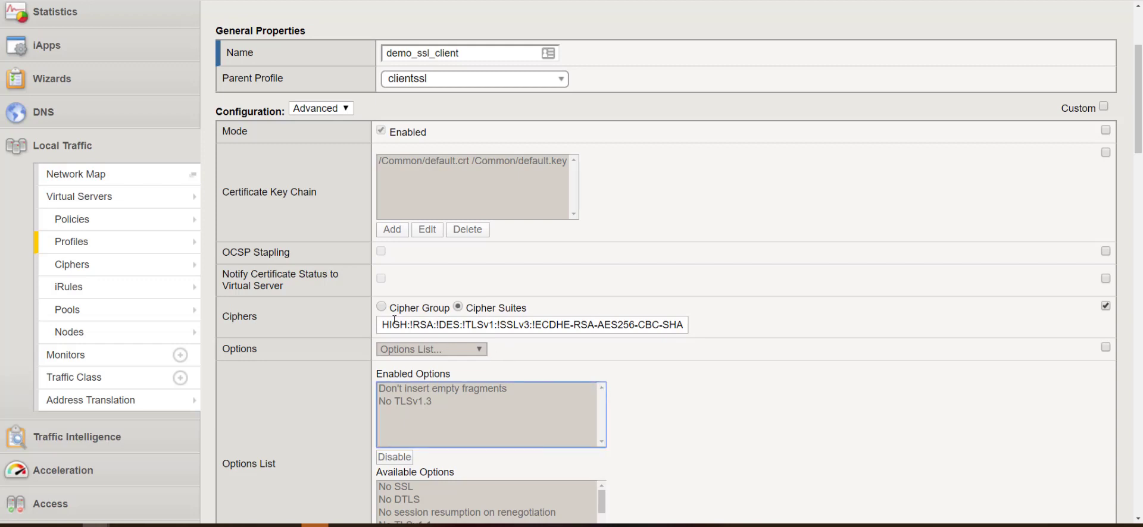
pyautogui.doubleClick(393, 325)
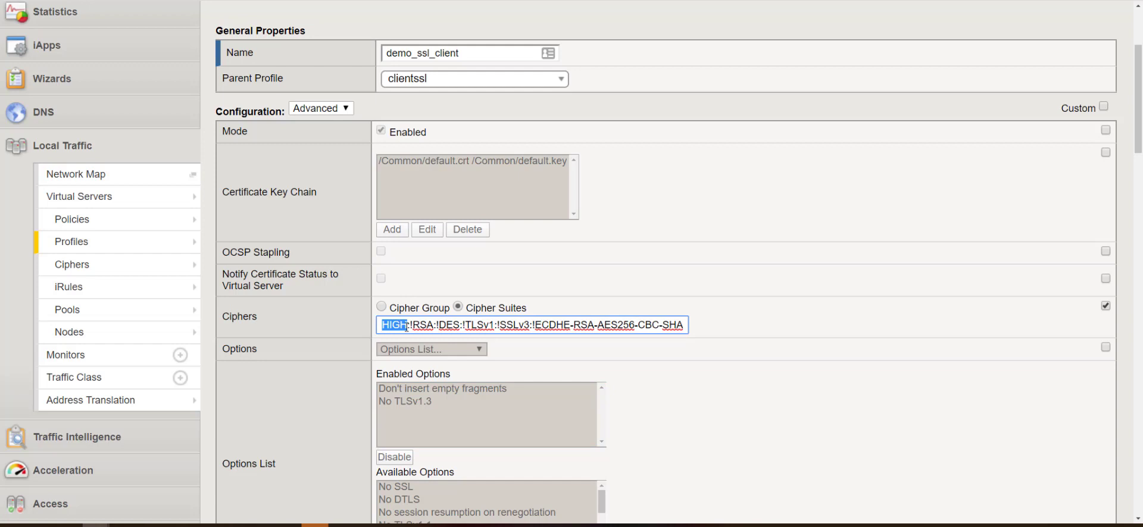
pyautogui.click(408, 325)
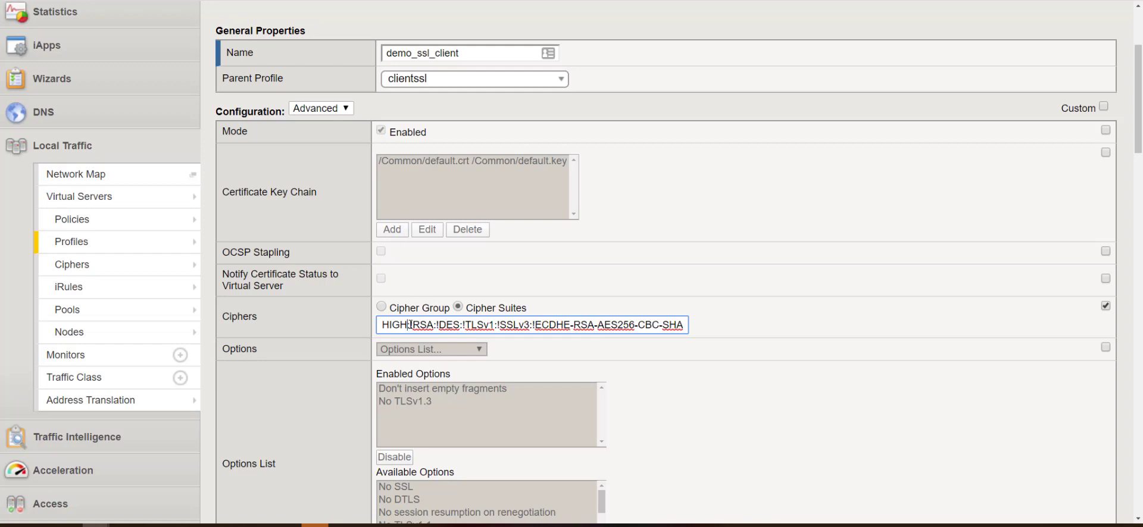
pyautogui.doubleClick(421, 325)
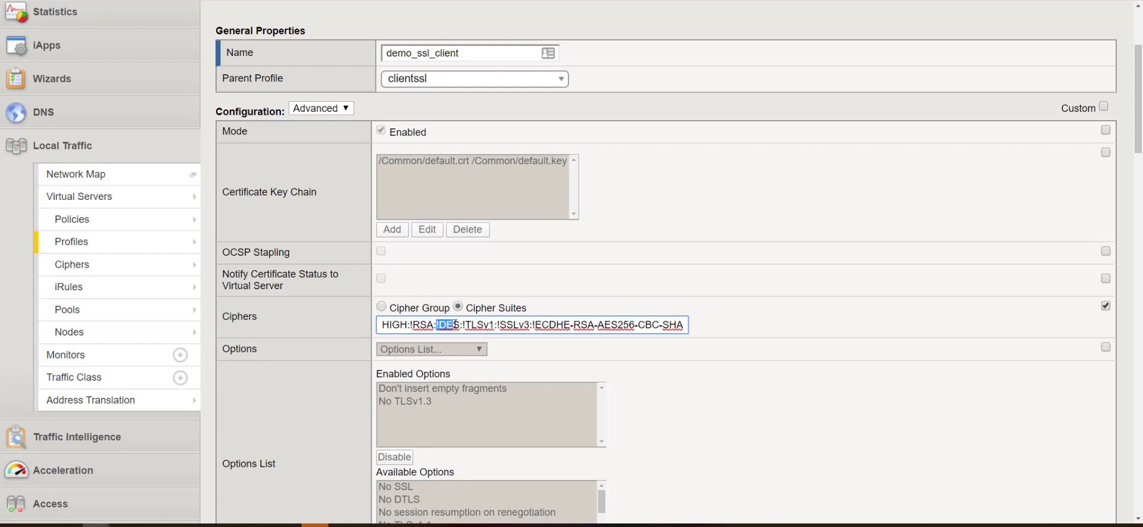
pyautogui.doubleClick(478, 325)
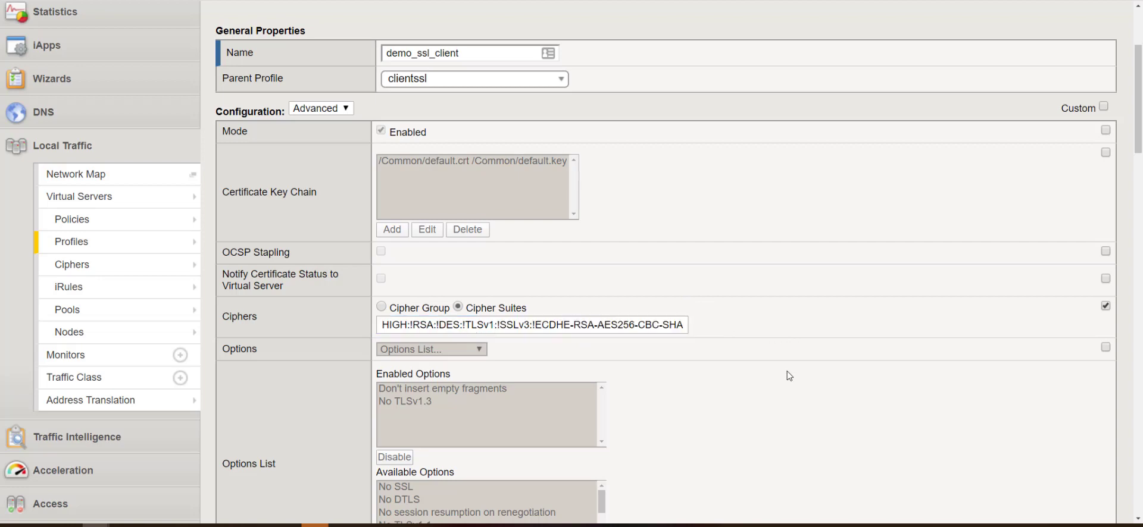
# Save the demo_ssl_client profile with Finished and go to the Virtual Server List.
pyautogui.scroll(-3)
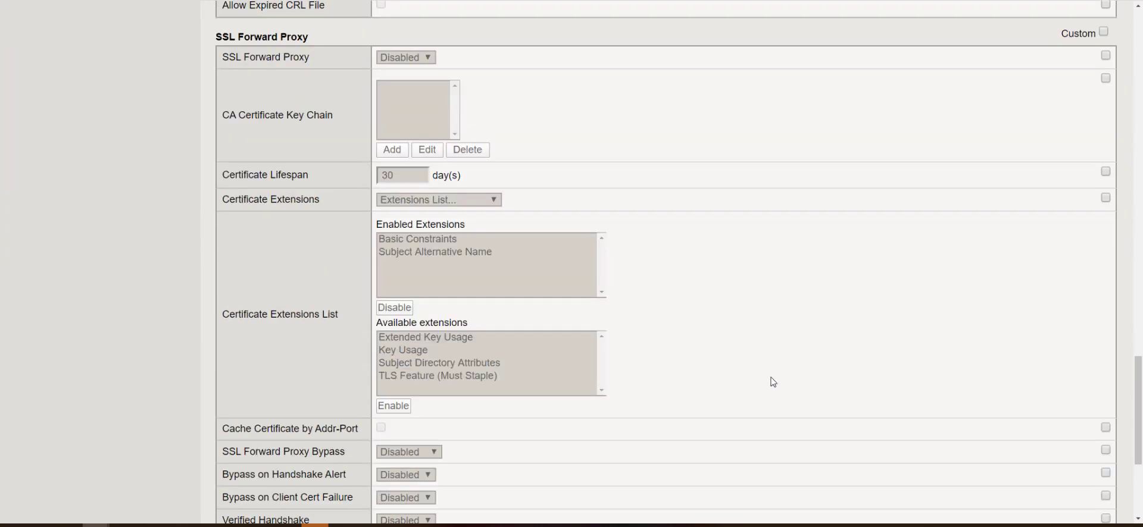
pyautogui.scroll(-3)
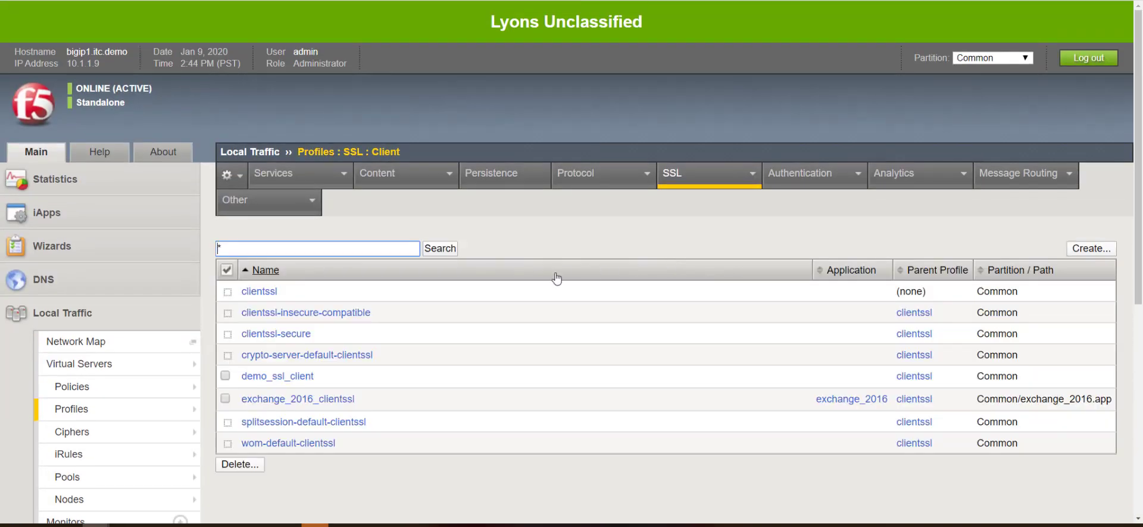
pyautogui.click(276, 375)
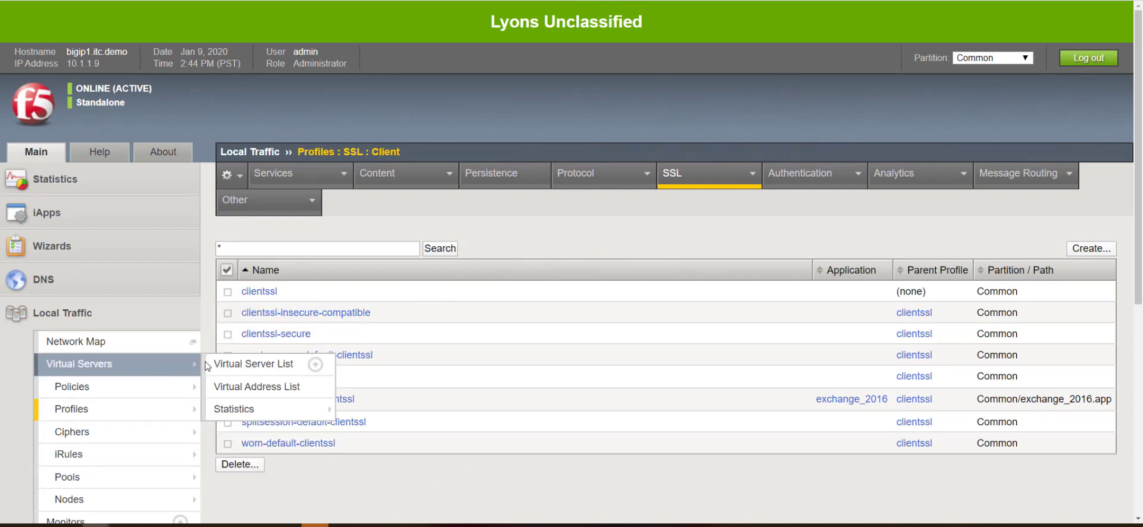
pyautogui.click(602, 173)
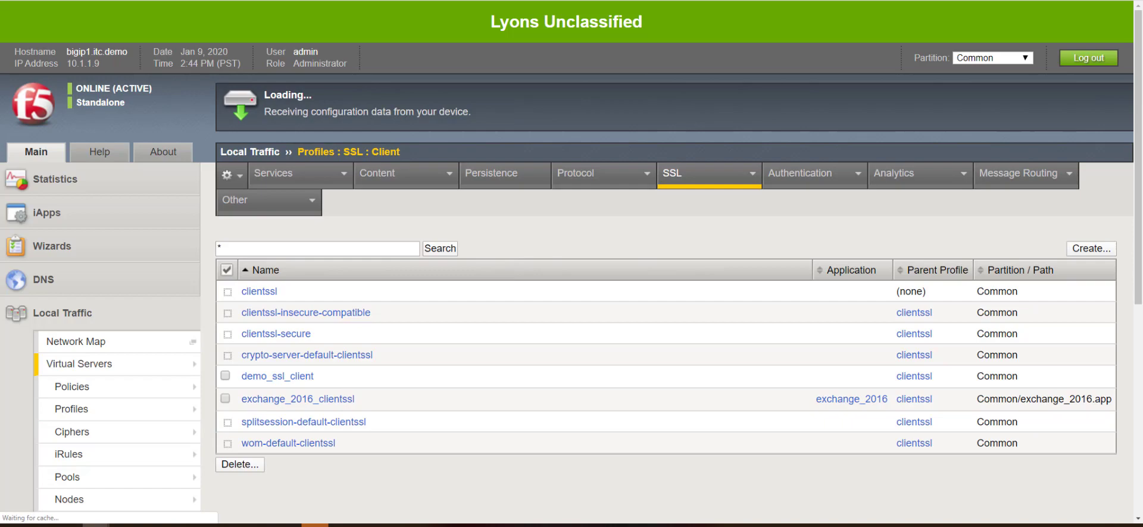
# On splunk_vs, move clientssl to Available and demo_ssl_client to Selected.
pyautogui.click(79, 364)
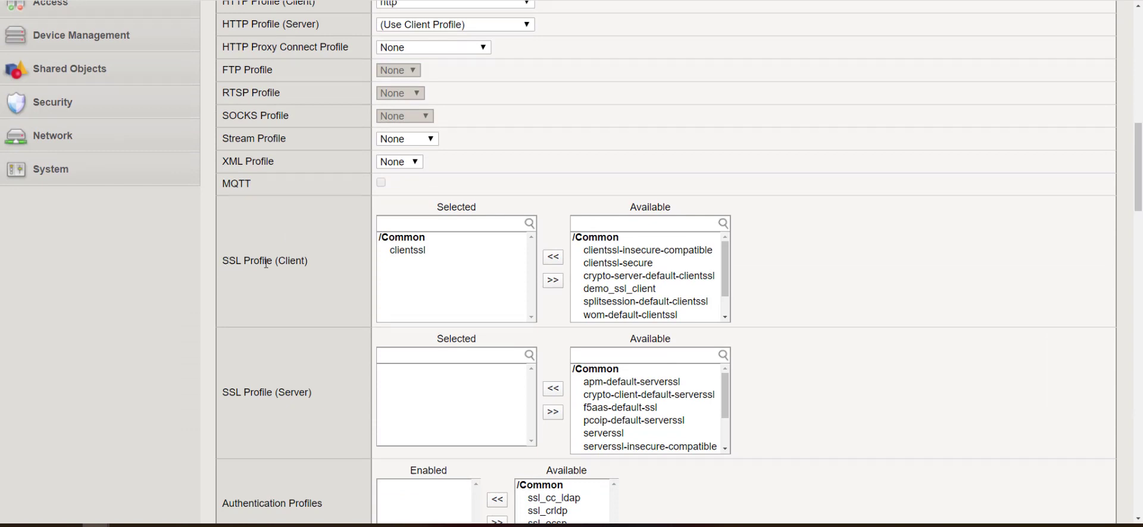
pyautogui.click(406, 250)
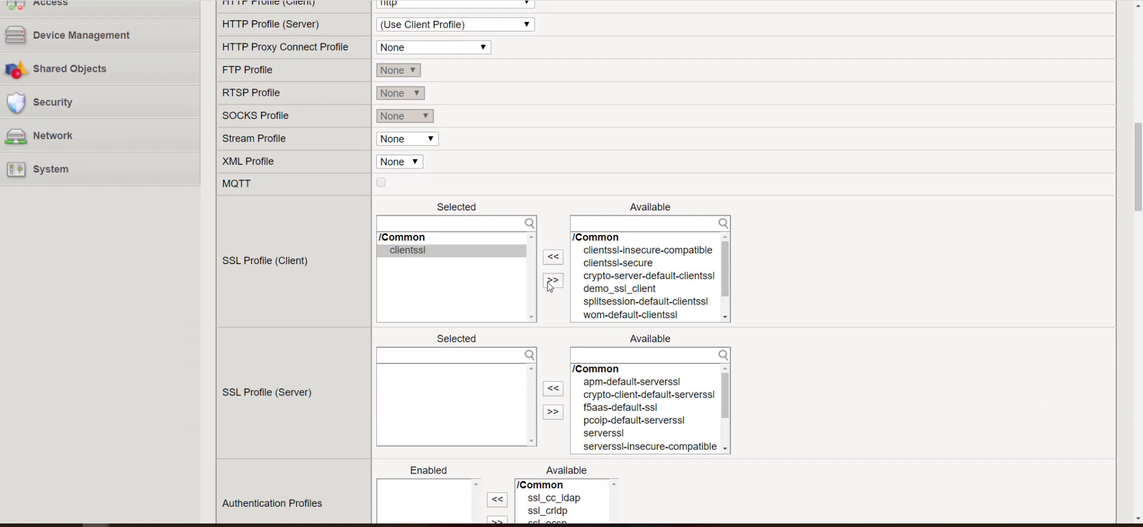
pyautogui.click(553, 279)
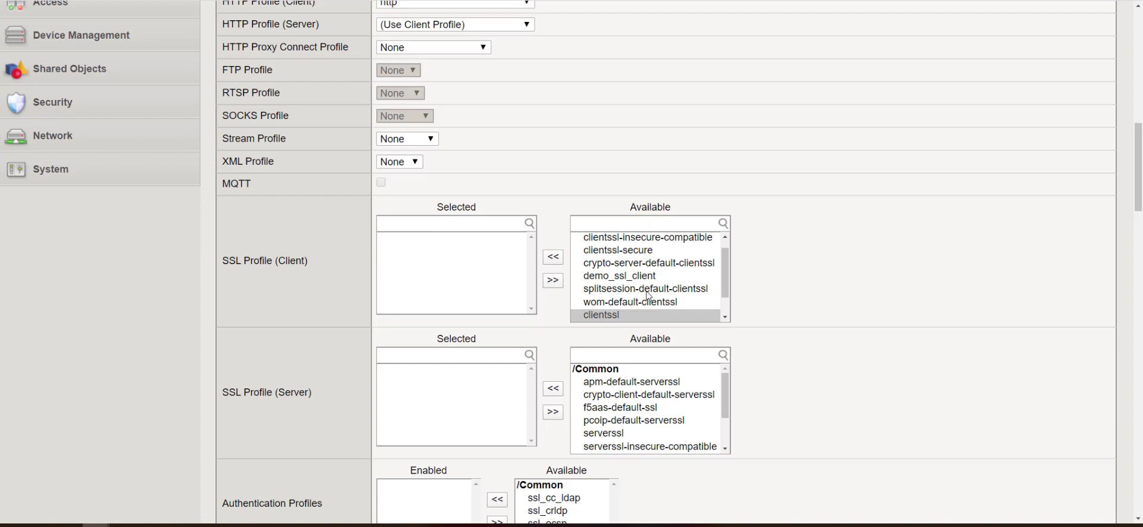
pyautogui.click(619, 275)
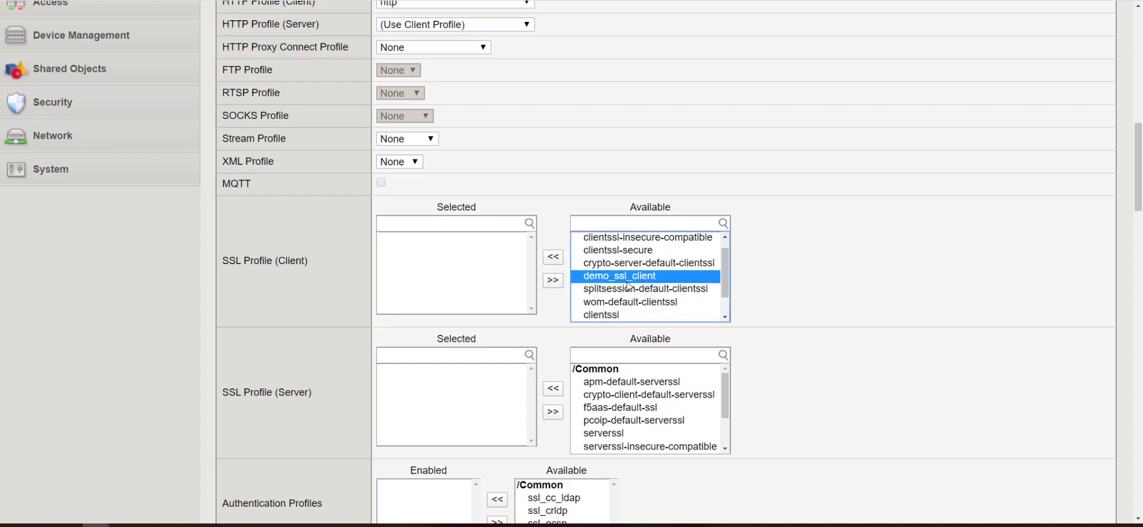
pyautogui.click(552, 257)
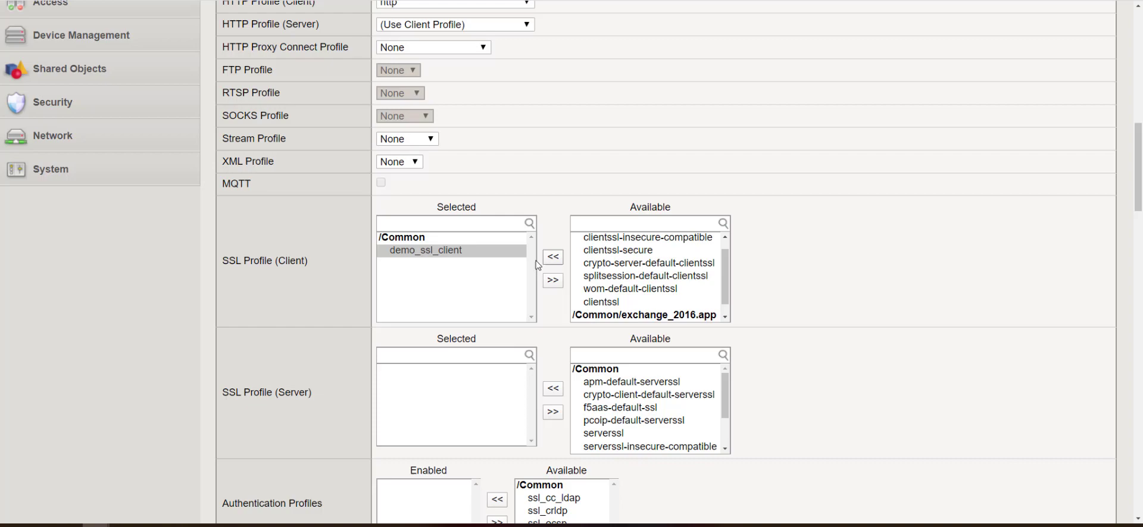
pyautogui.scroll(-3)
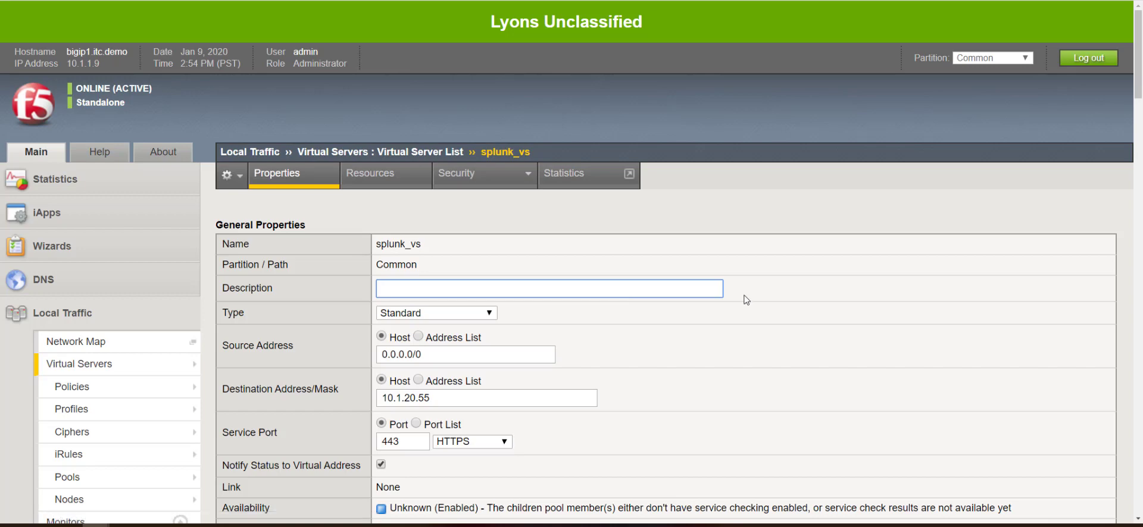
pyautogui.moveTo(496, 280)
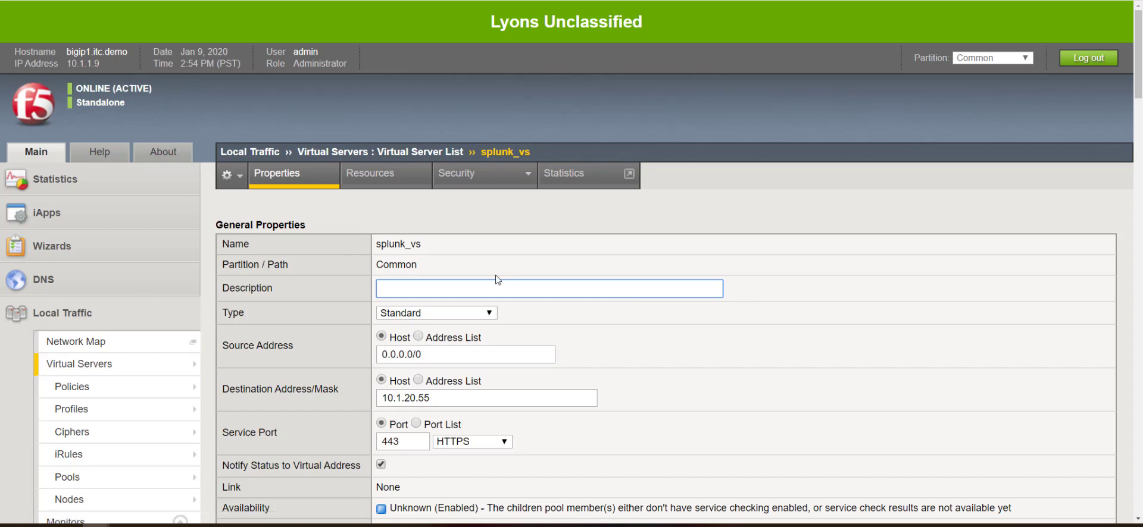
pyautogui.moveTo(493, 258)
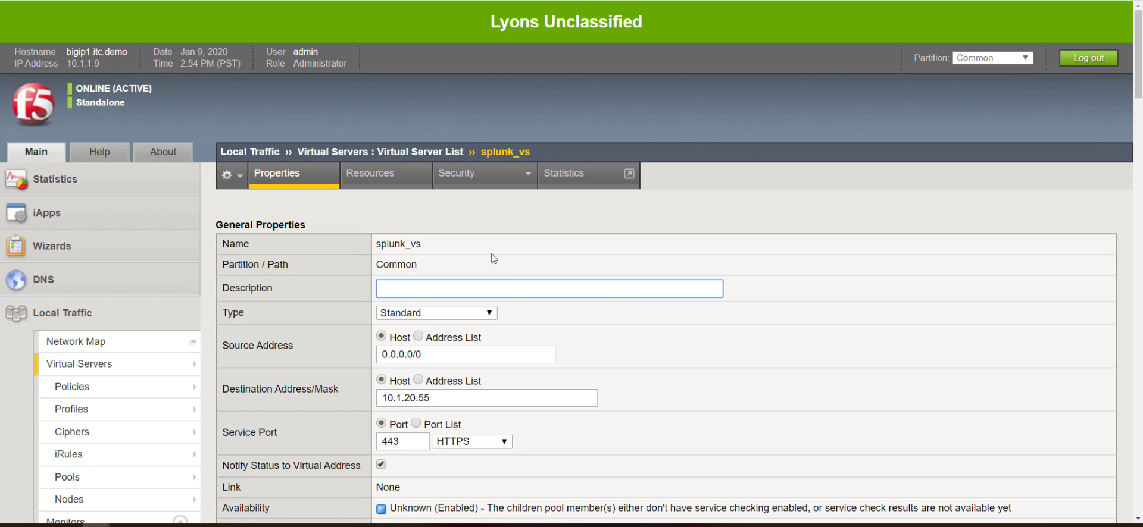